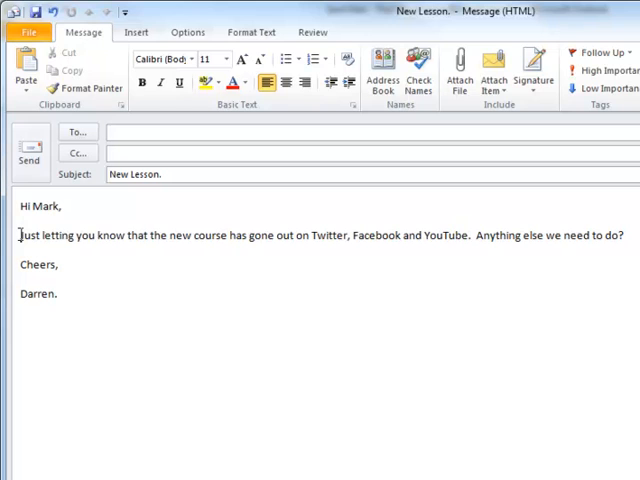
Step: Apply the Bradley Hand ITC font to the email's middle sentence to Mark
drag(18, 235, 227, 235)
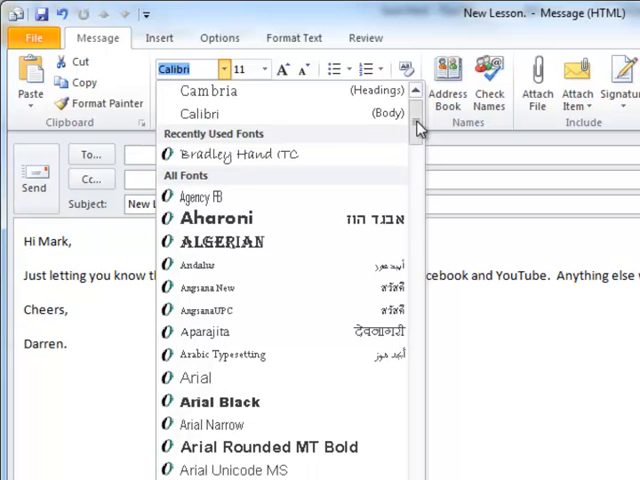
scroll(down, 3)
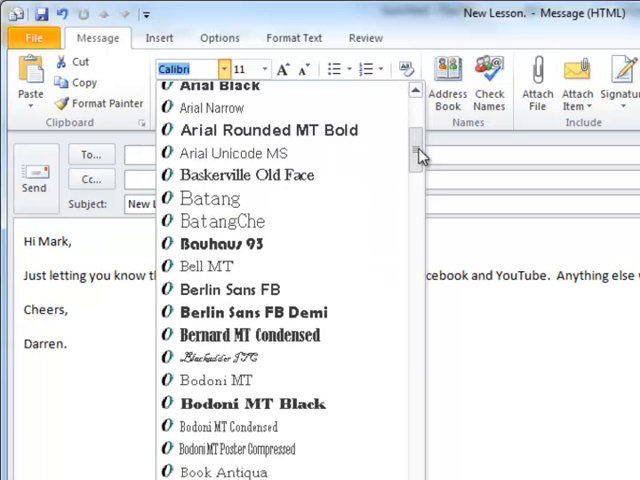
scroll(down, 3)
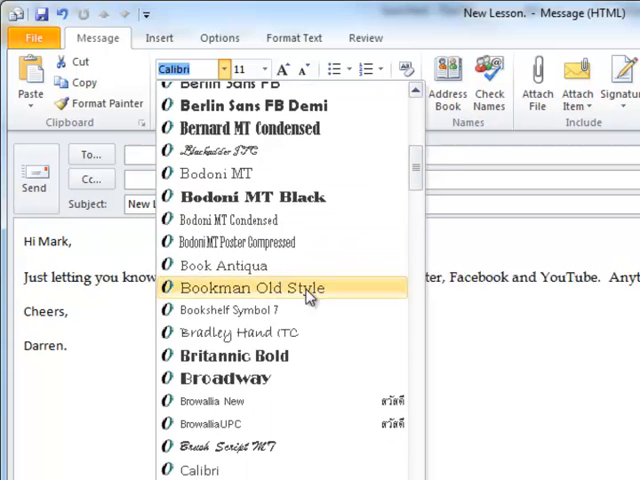
mouse_move(235, 332)
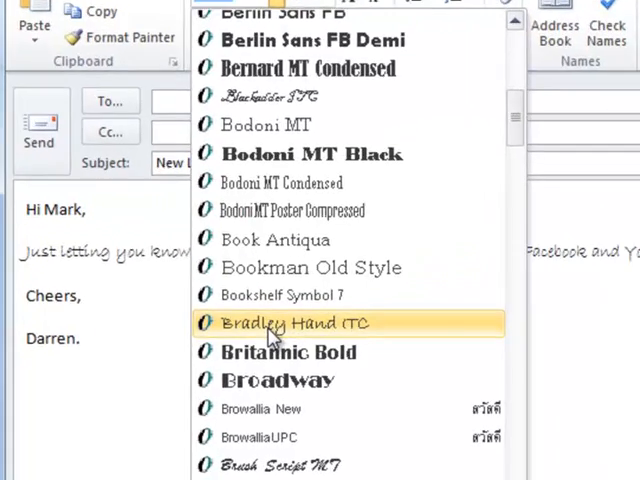
click(297, 324)
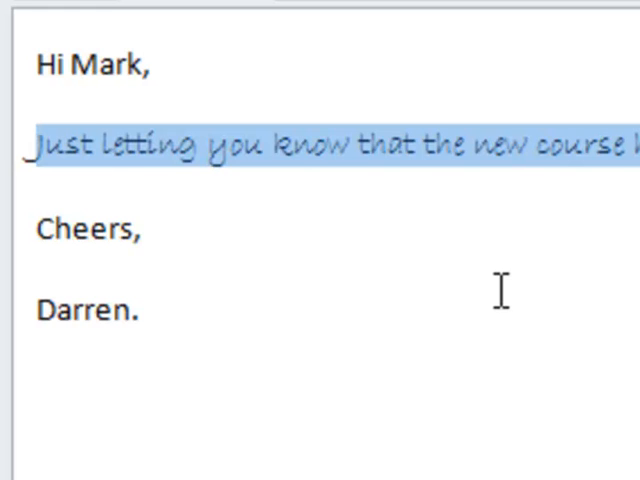
click(135, 311)
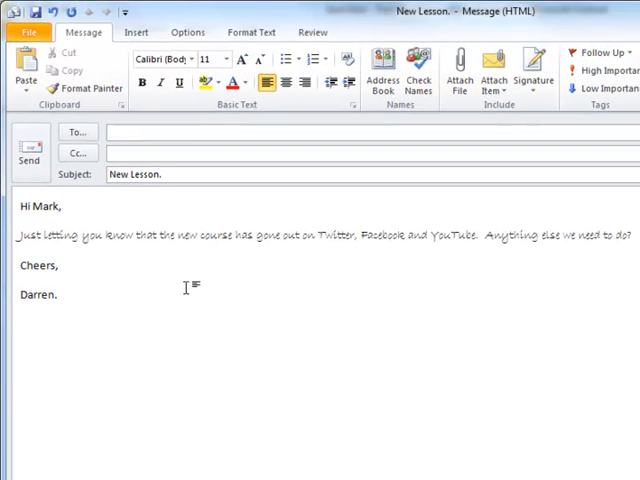
Step: Select the entire message body and set its font size to 16 pt
click(60, 294)
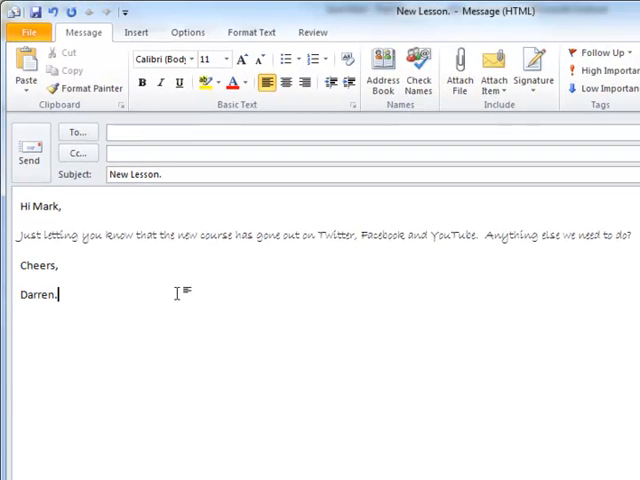
mouse_move(10, 207)
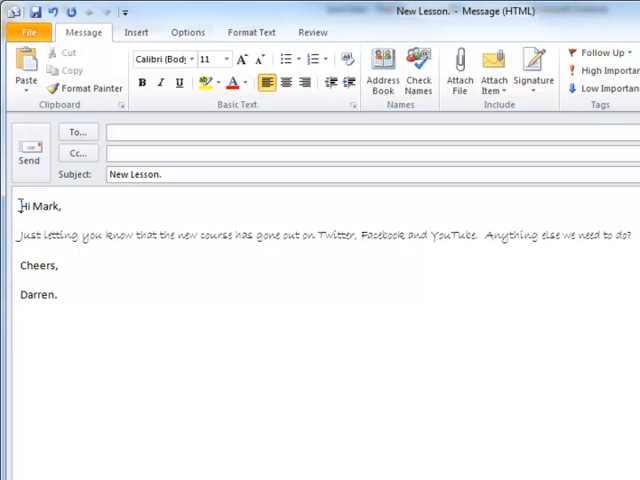
drag(18, 206, 88, 241)
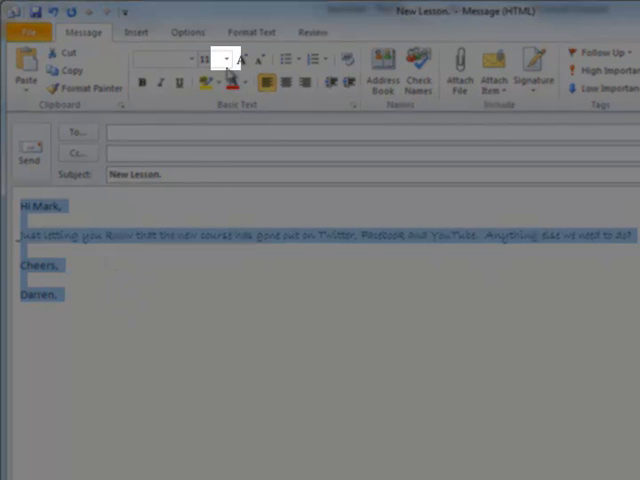
mouse_move(225, 58)
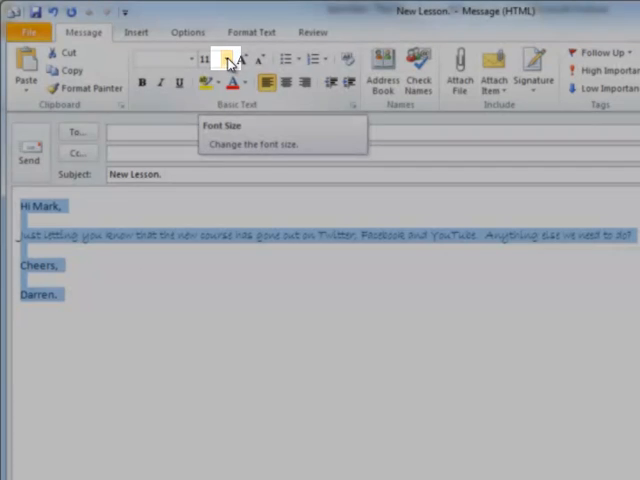
click(225, 58)
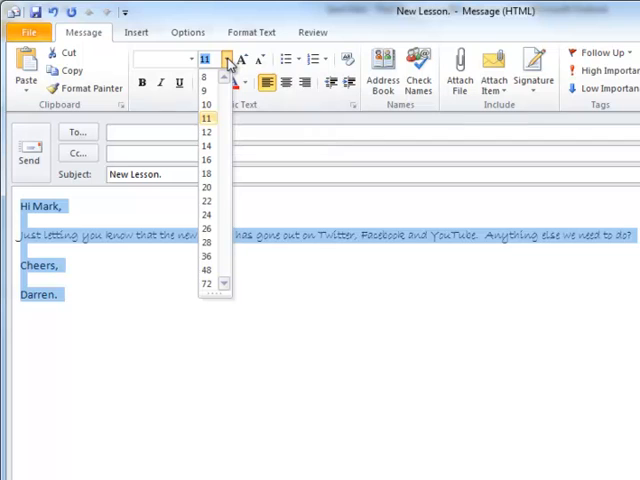
click(208, 104)
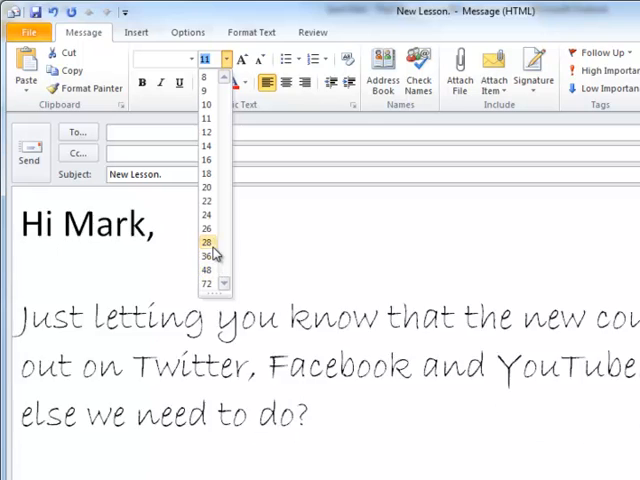
click(206, 160)
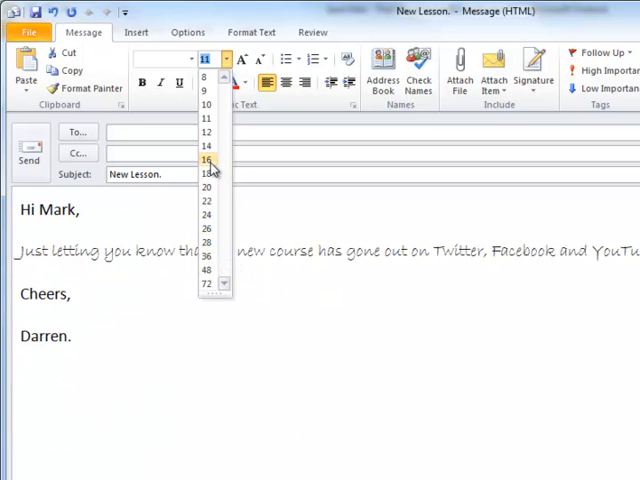
click(207, 160)
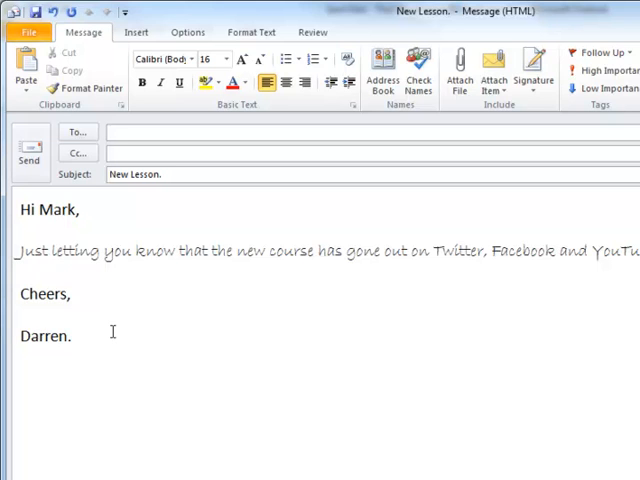
click(20, 272)
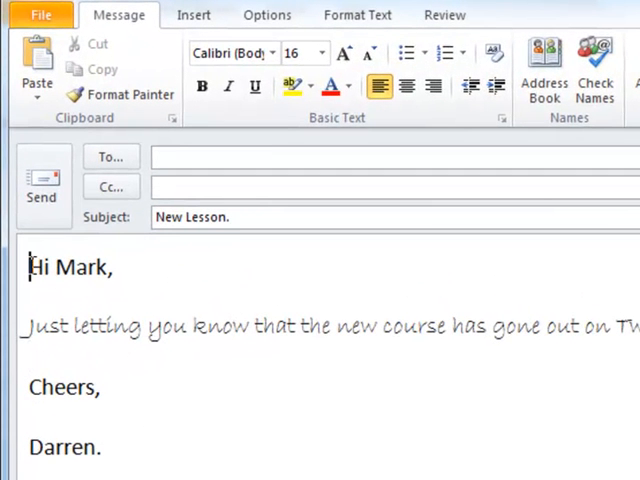
Step: Make the greeting 'Hi Mark,' bold and the 'Cheers,' sign-off italic
drag(29, 267, 108, 267)
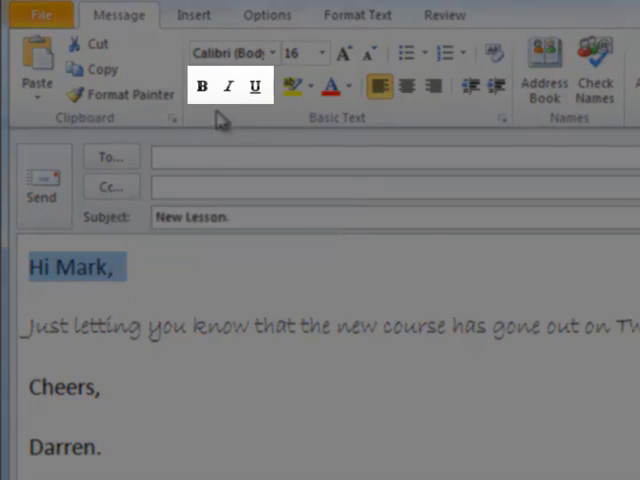
mouse_move(202, 87)
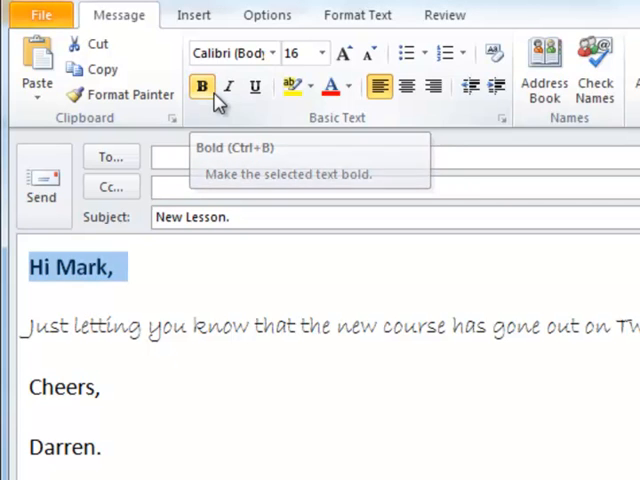
click(202, 87)
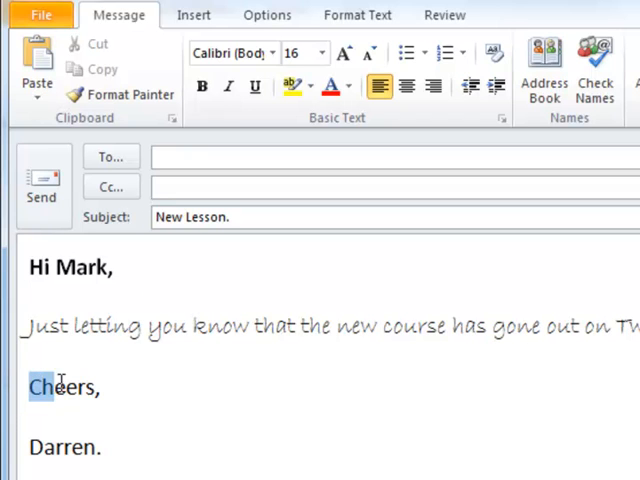
double_click(62, 388)
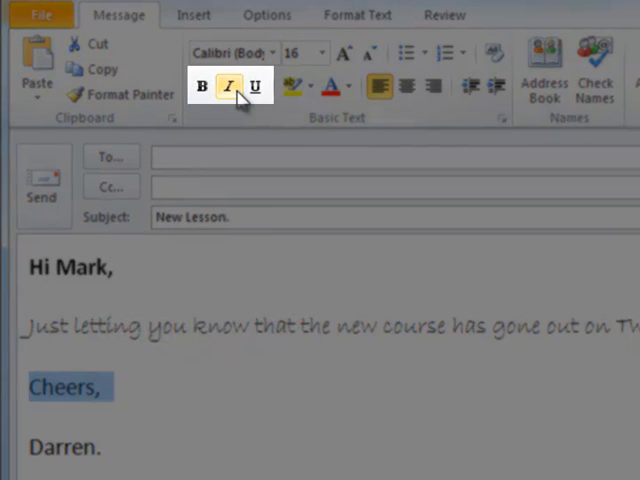
mouse_move(229, 86)
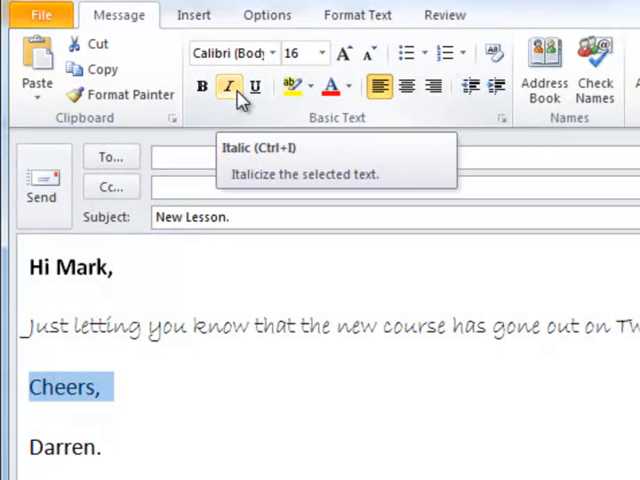
click(229, 87)
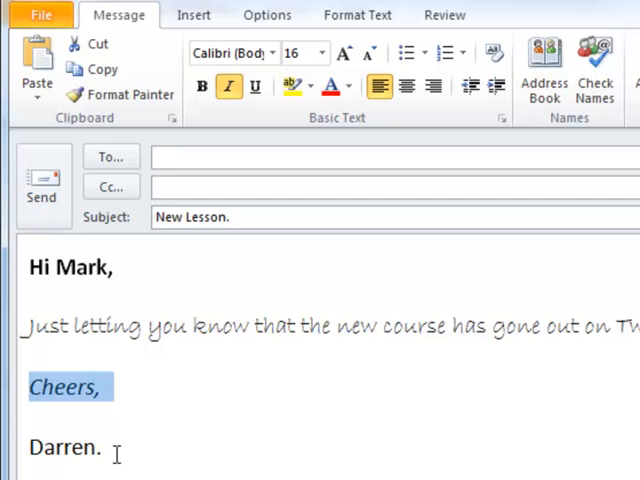
Step: Underline the sender's name 'Darren.' below the sign-off
double_click(65, 447)
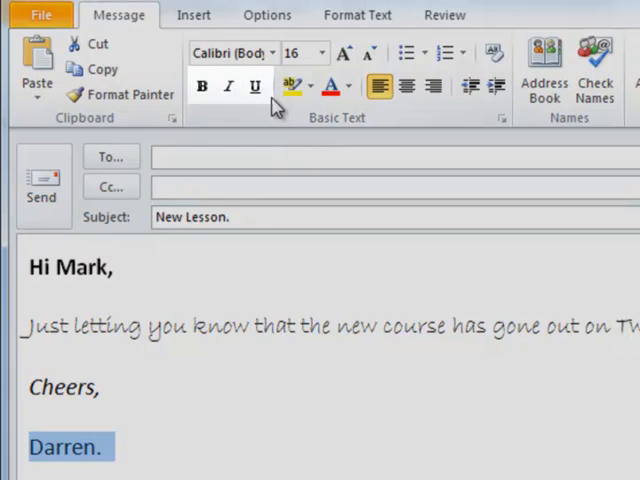
mouse_move(254, 86)
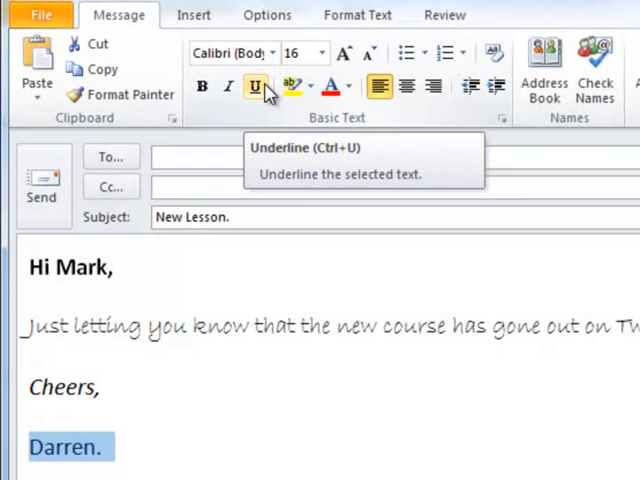
click(254, 86)
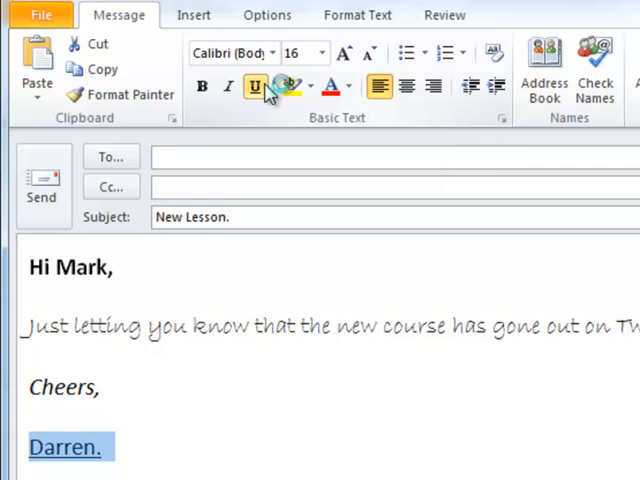
click(228, 86)
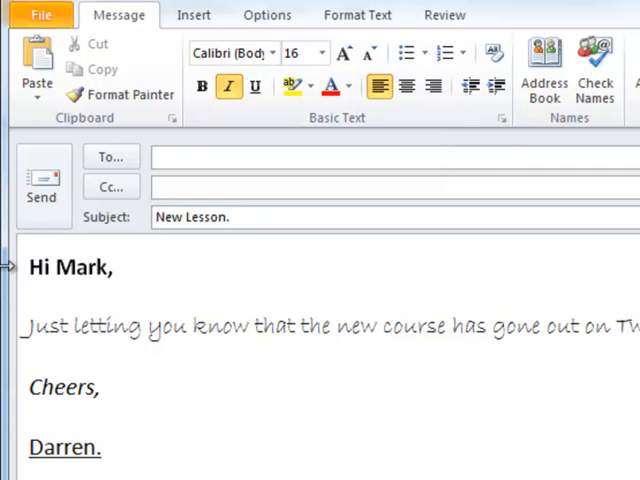
triple_click(65, 268)
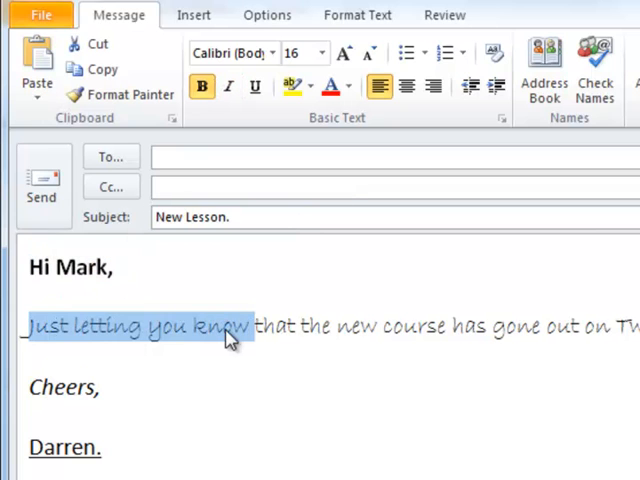
click(230, 53)
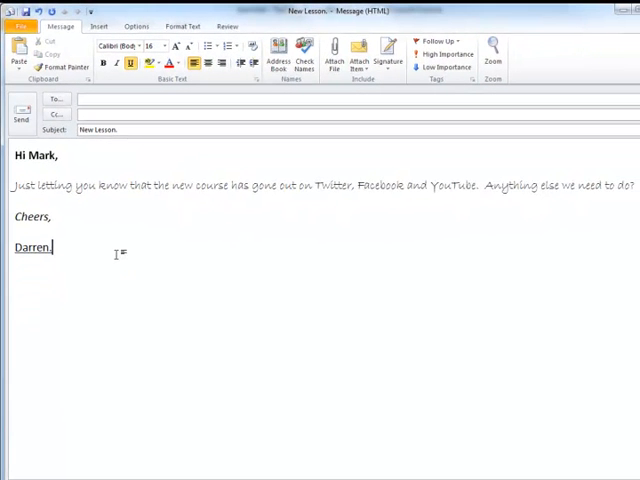
Step: Color 'Anything else we need to do?' with Red from Standard Colors
text(.)
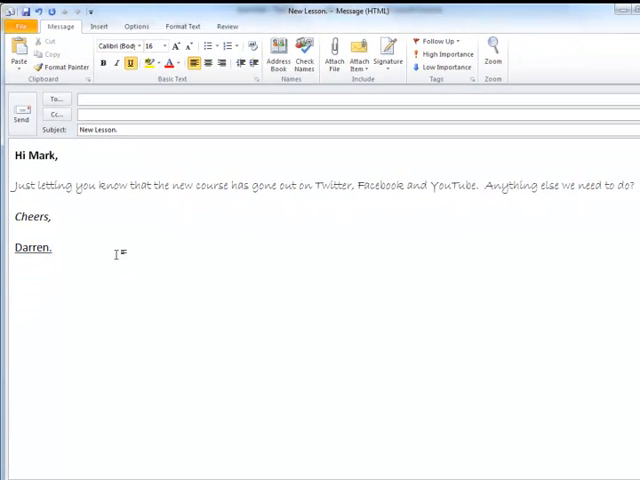
mouse_move(159, 260)
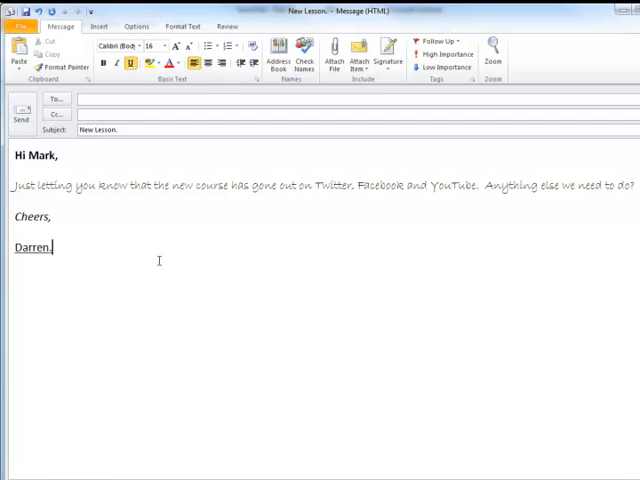
mouse_move(477, 198)
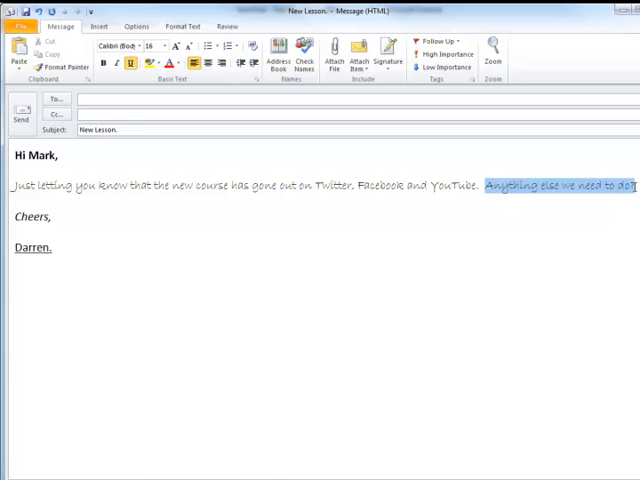
click(123, 45)
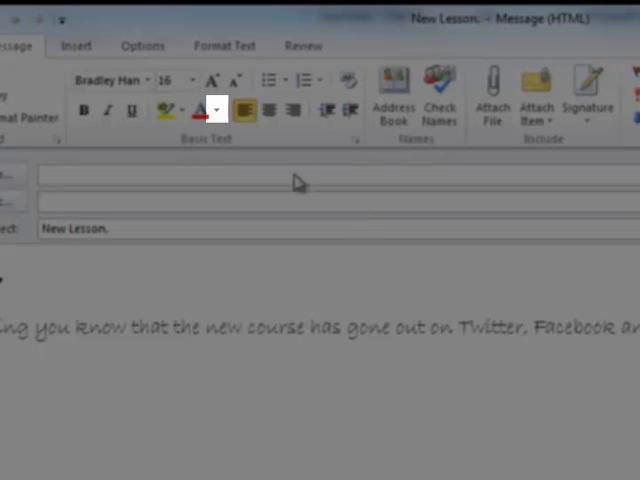
mouse_move(199, 110)
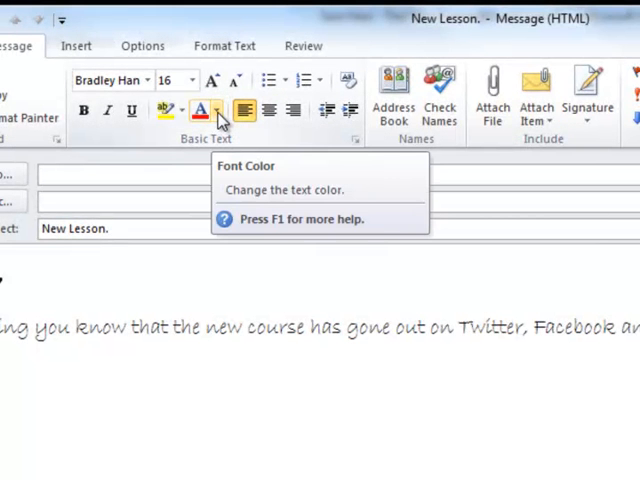
click(214, 111)
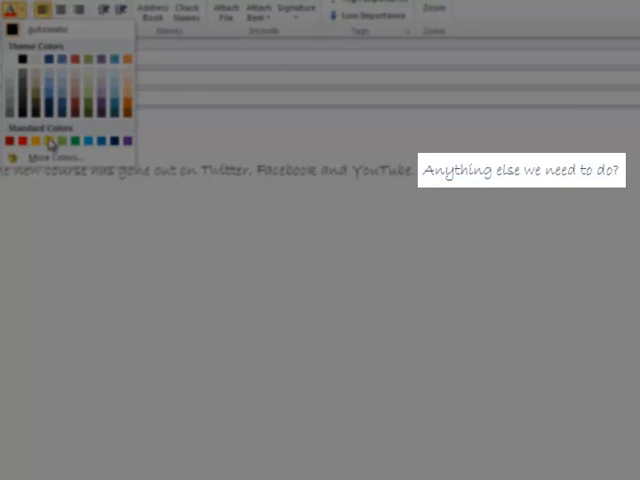
click(16, 142)
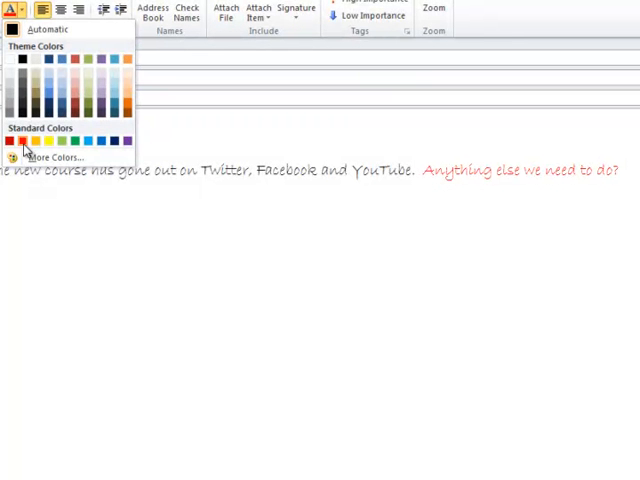
click(19, 141)
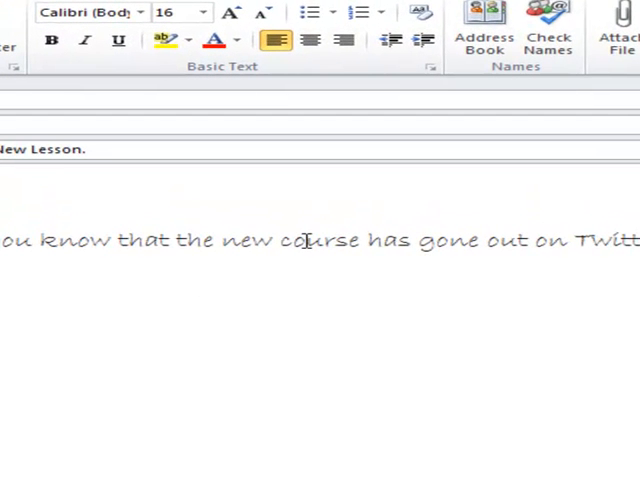
click(85, 12)
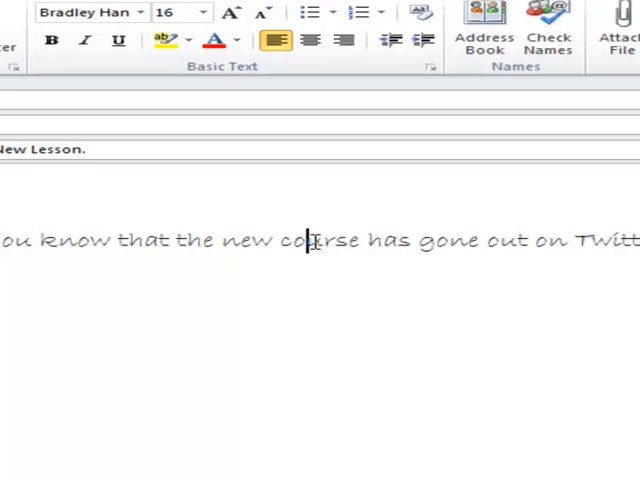
double_click(320, 240)
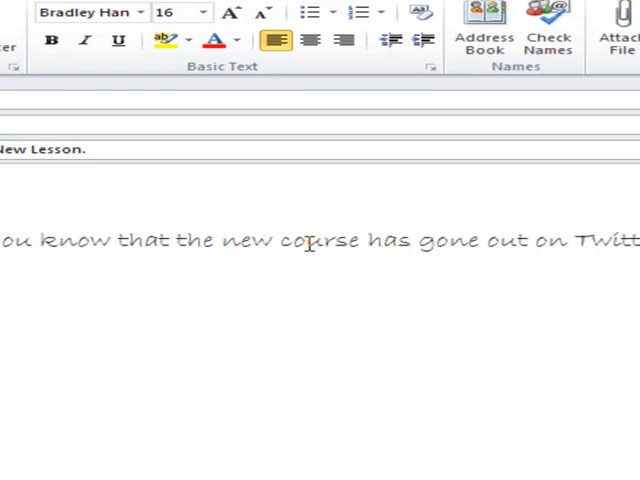
double_click(320, 241)
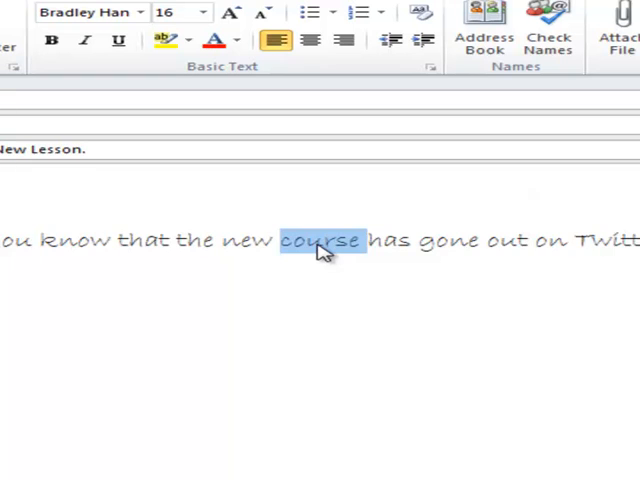
triple_click(320, 241)
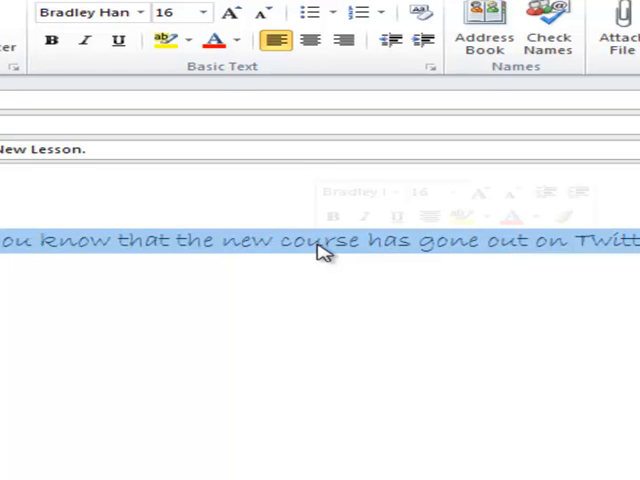